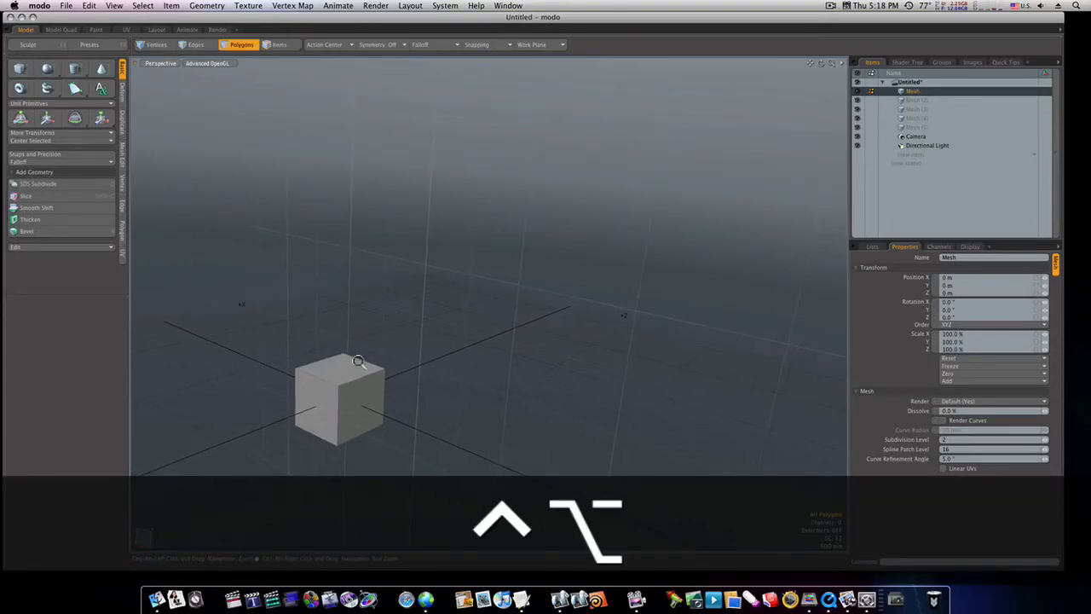
Orbit around the cube, select its front face and bevel it inward into an inset panel.
left_click_drag(358, 362, 394, 336)
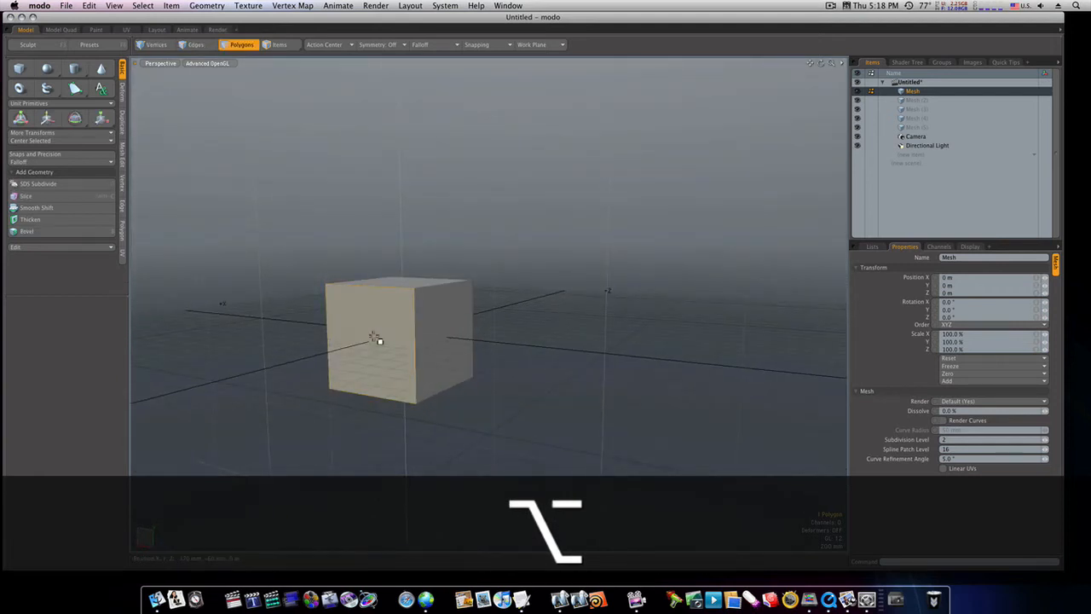
left_click(28, 231)
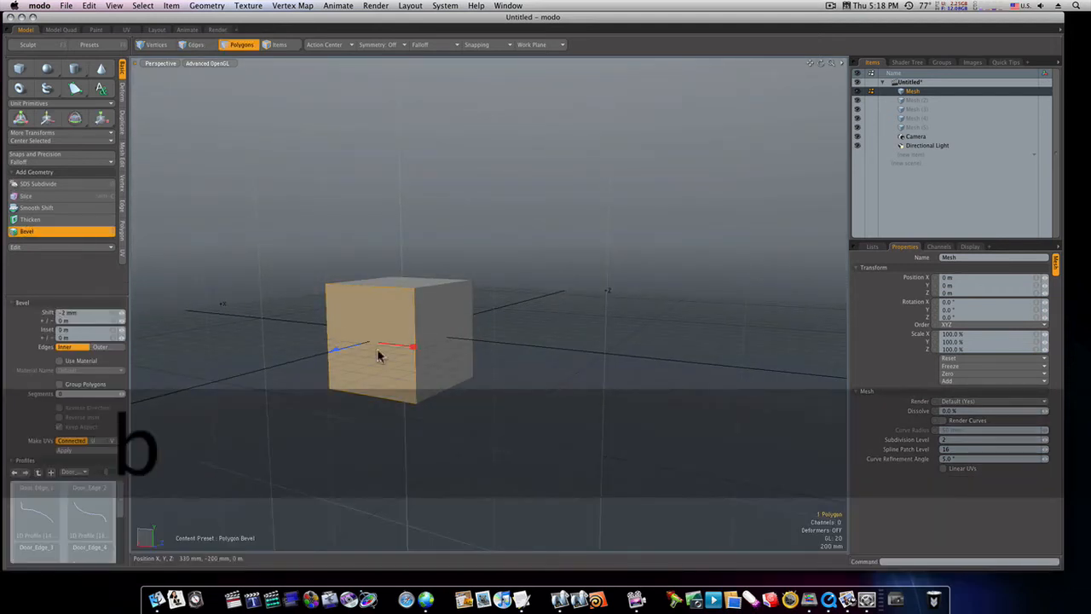
left_click_drag(379, 356, 362, 345)
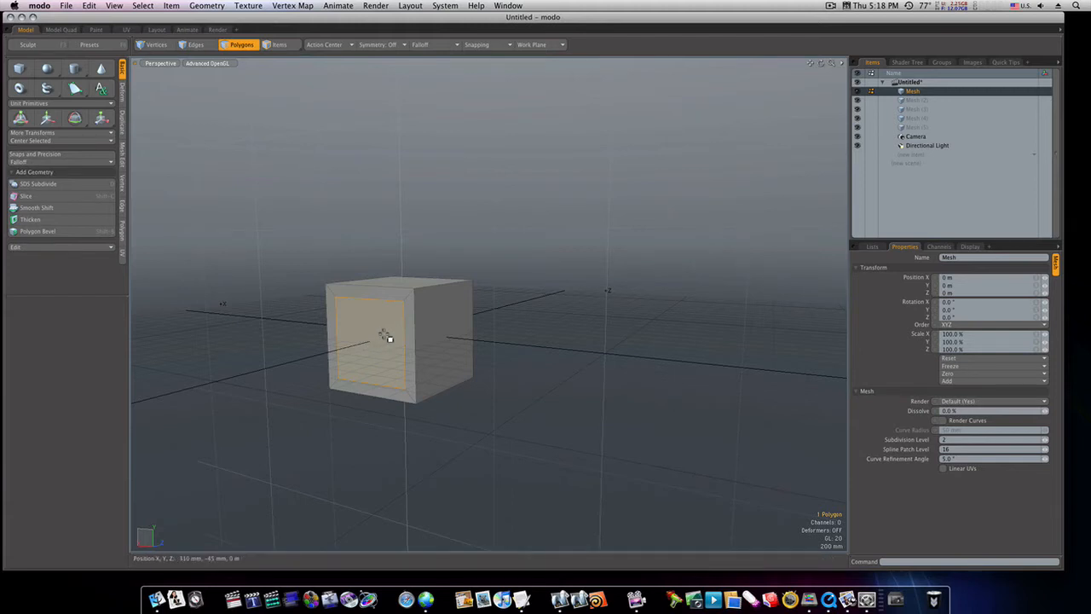
left_click(439, 332)
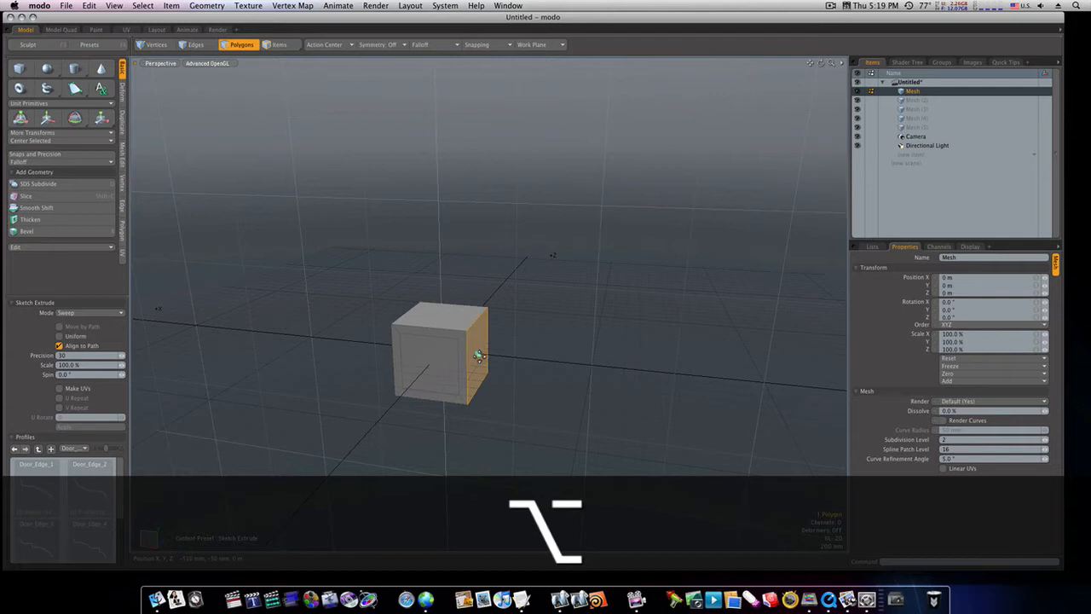
left_click_drag(479, 355, 511, 359)
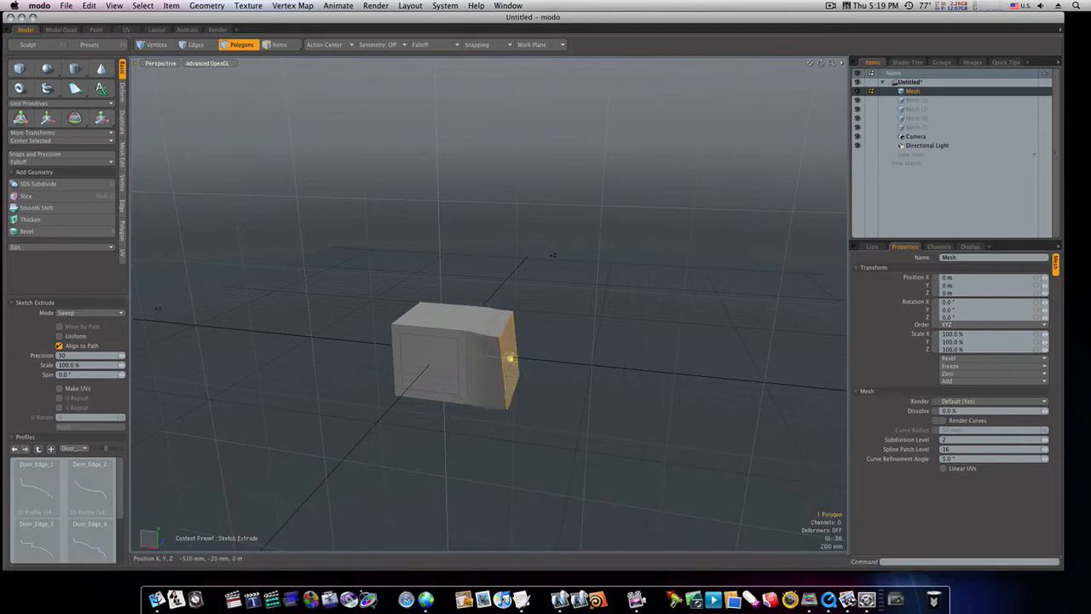
left_click_drag(511, 358, 622, 332)
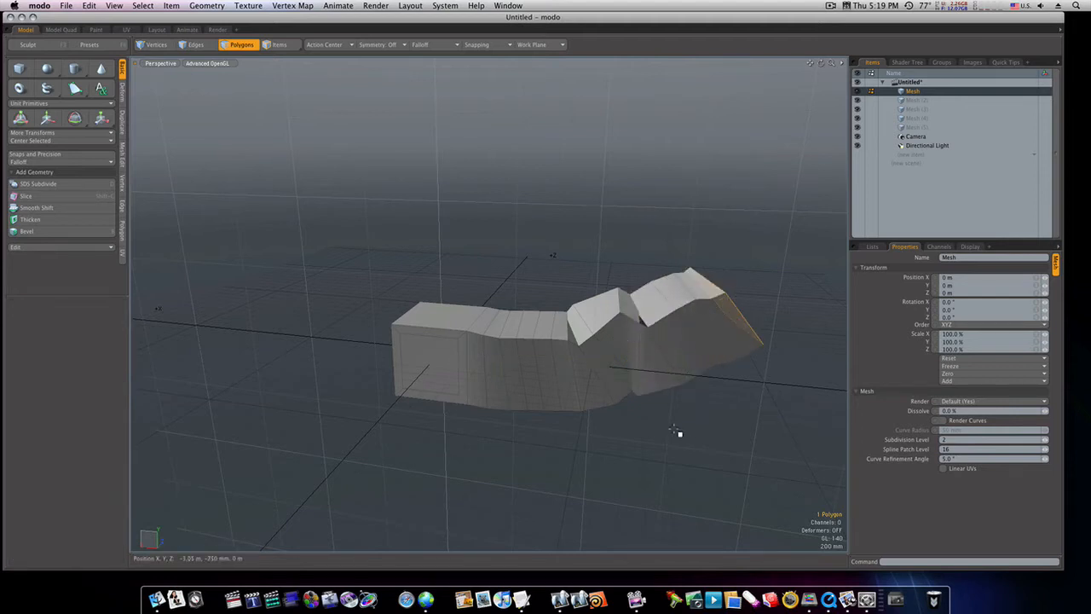
key("cmd+z")
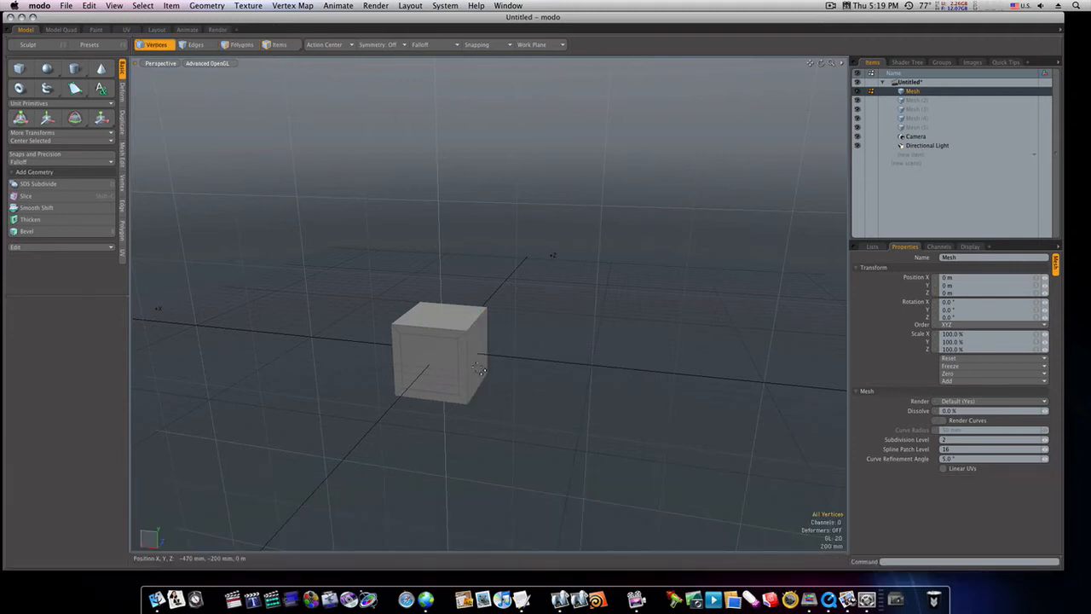
Select one side of the cube so it can be stretched.
left_click(242, 45)
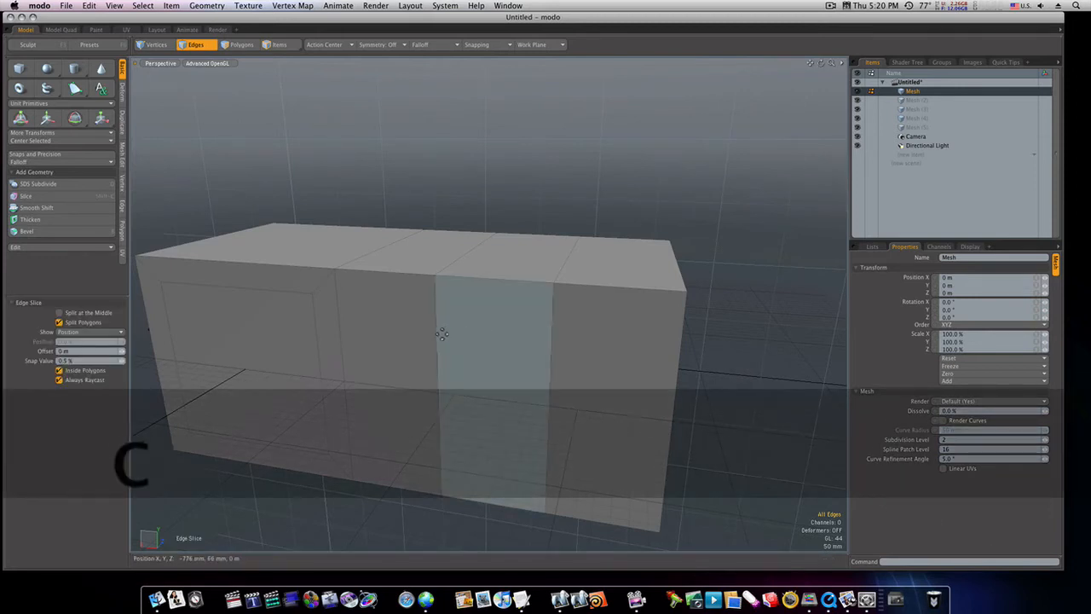
Slice a vertical edge loop across the long box.
left_click_drag(442, 333, 454, 329)
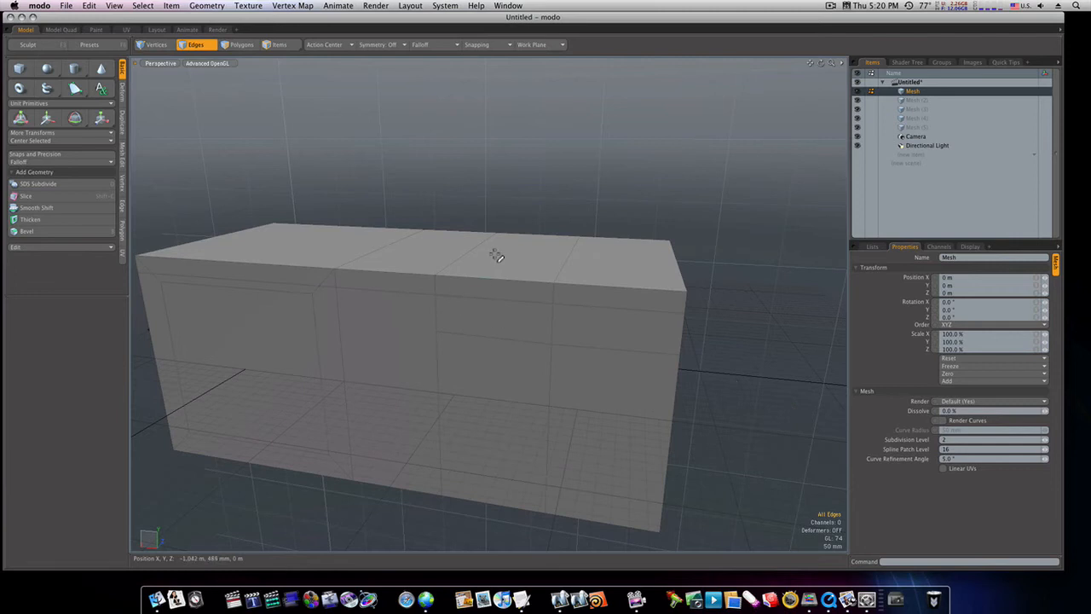
Switch to Polygons mode and select a strip of top faces.
left_click(241, 46)
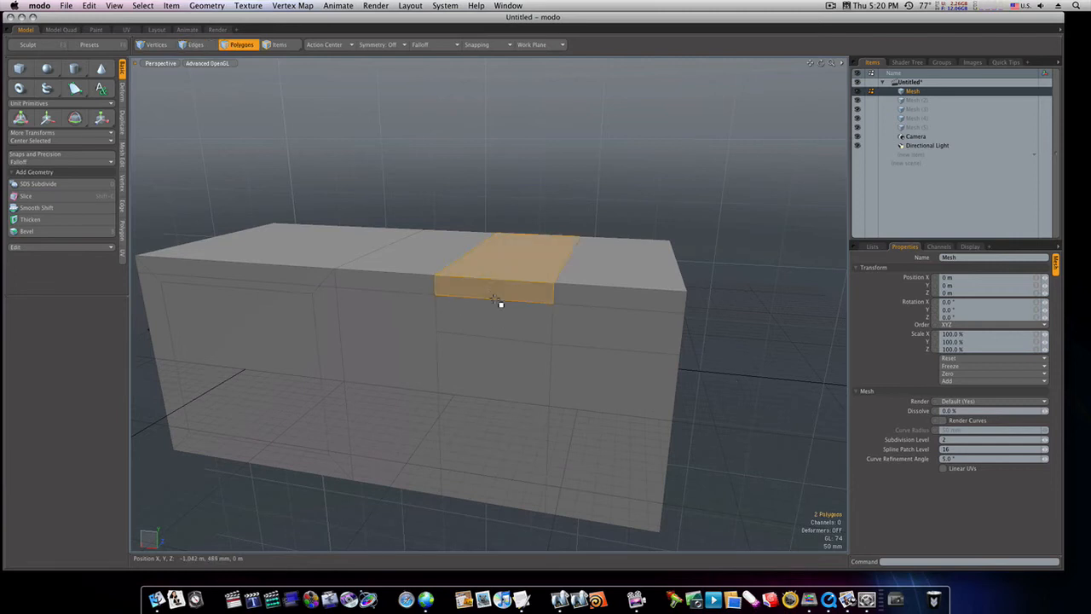
left_click(26, 195)
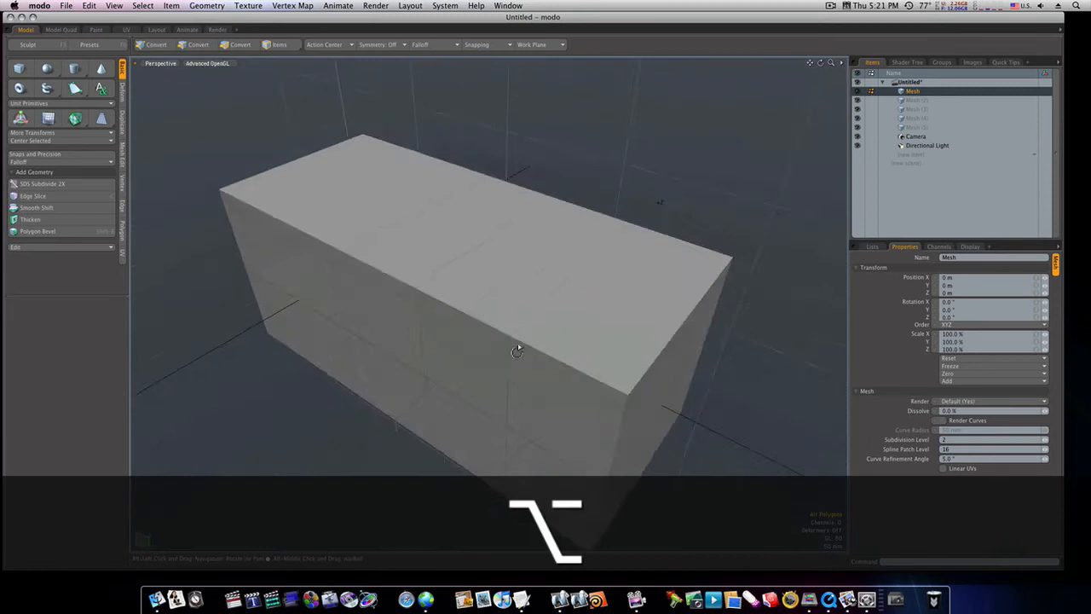
Orbit the view around the long box to face its top.
left_click_drag(515, 349, 443, 311)
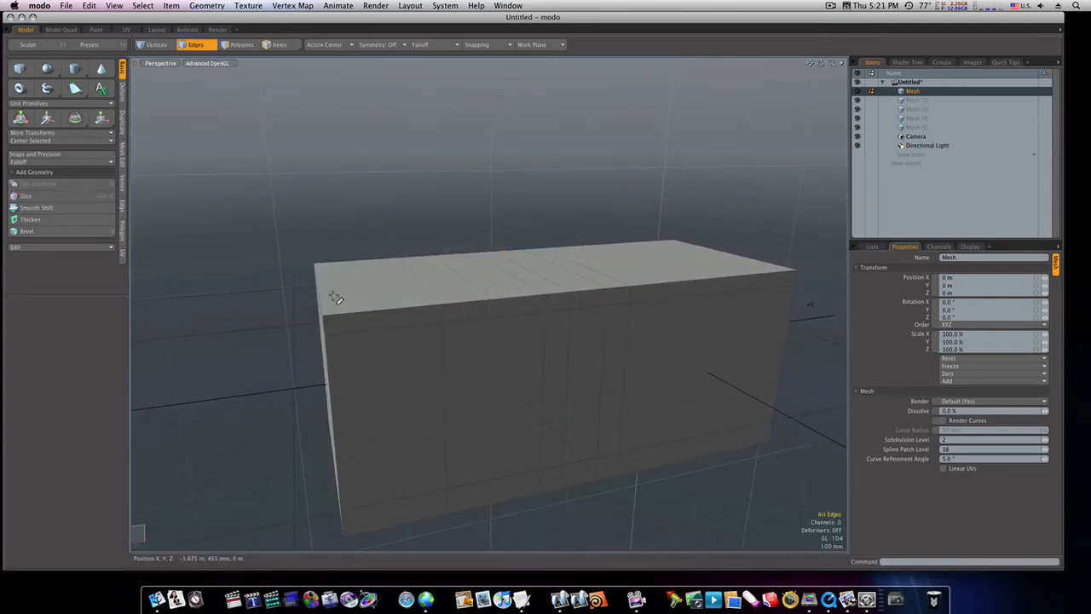
Select the box's end top edge to extrude it into a flap.
left_click(350, 268)
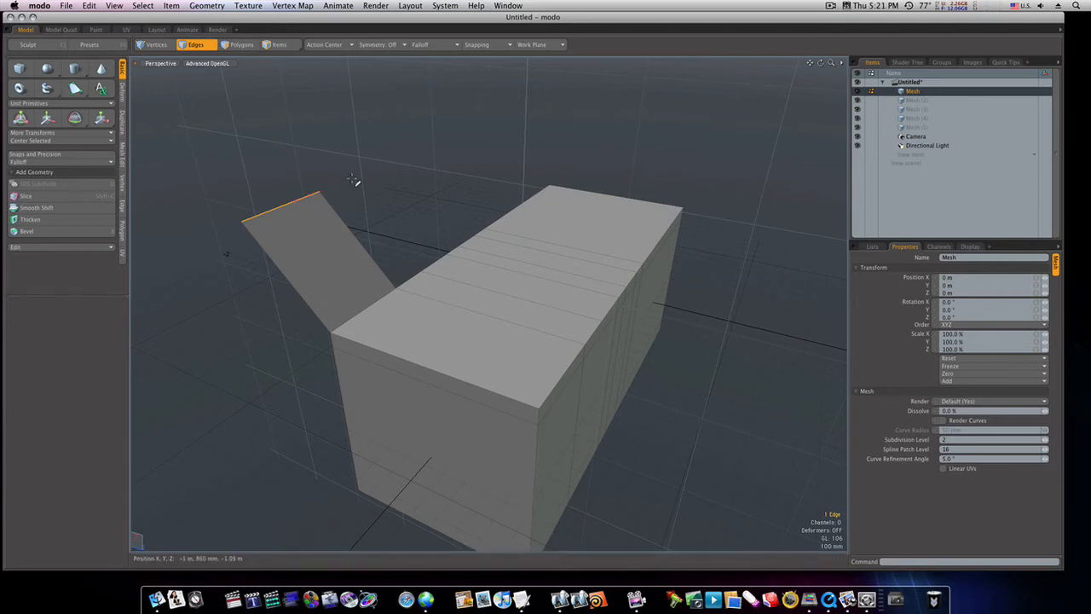
left_click(168, 46)
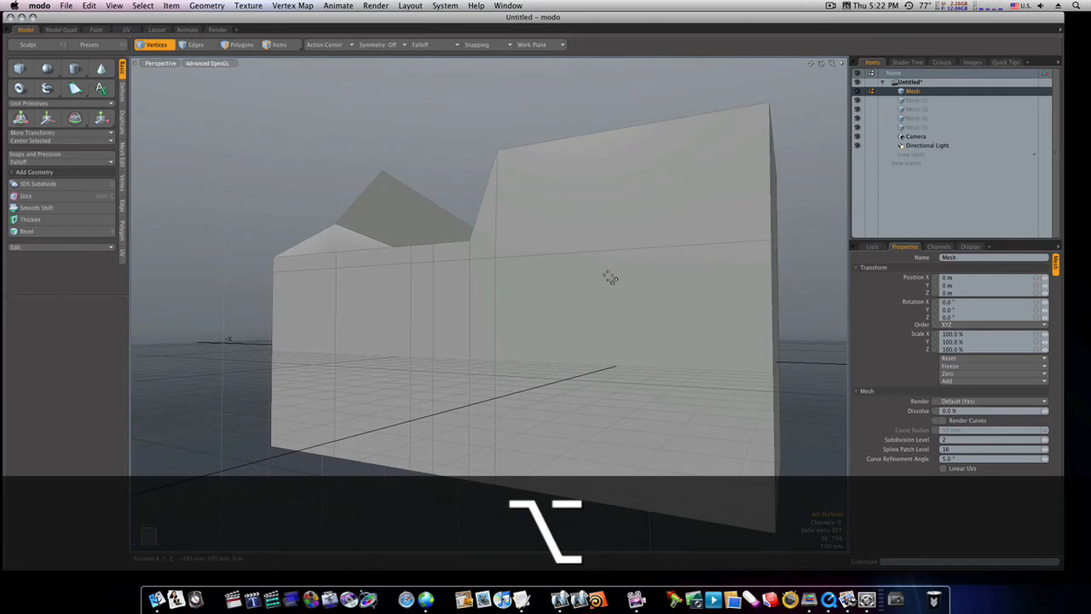
Select all of the reshaped mesh's faces and move the whole mesh.
left_click(244, 45)
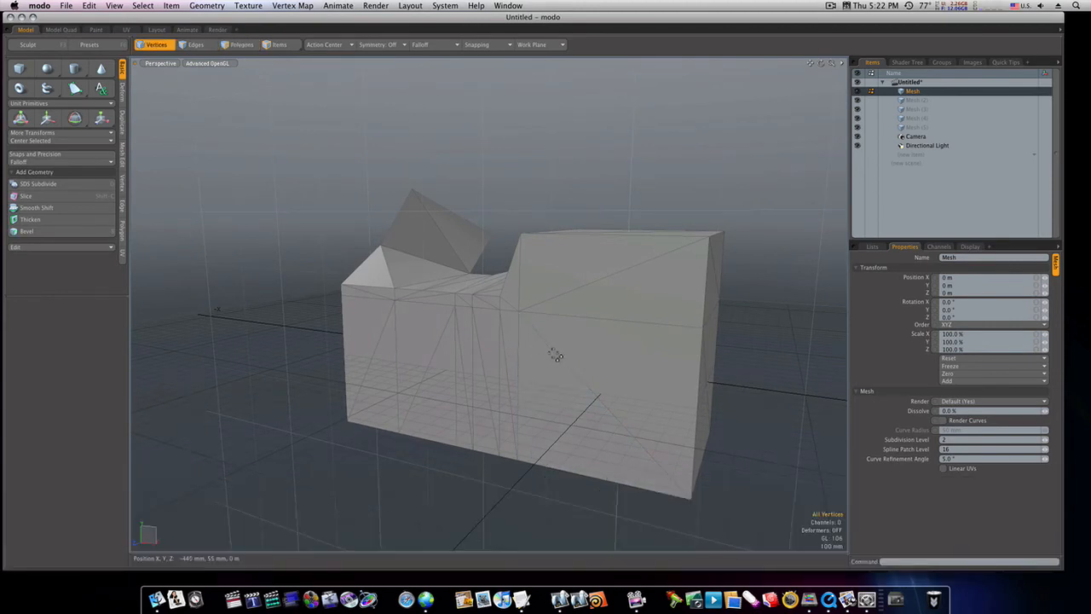
left_click(241, 46)
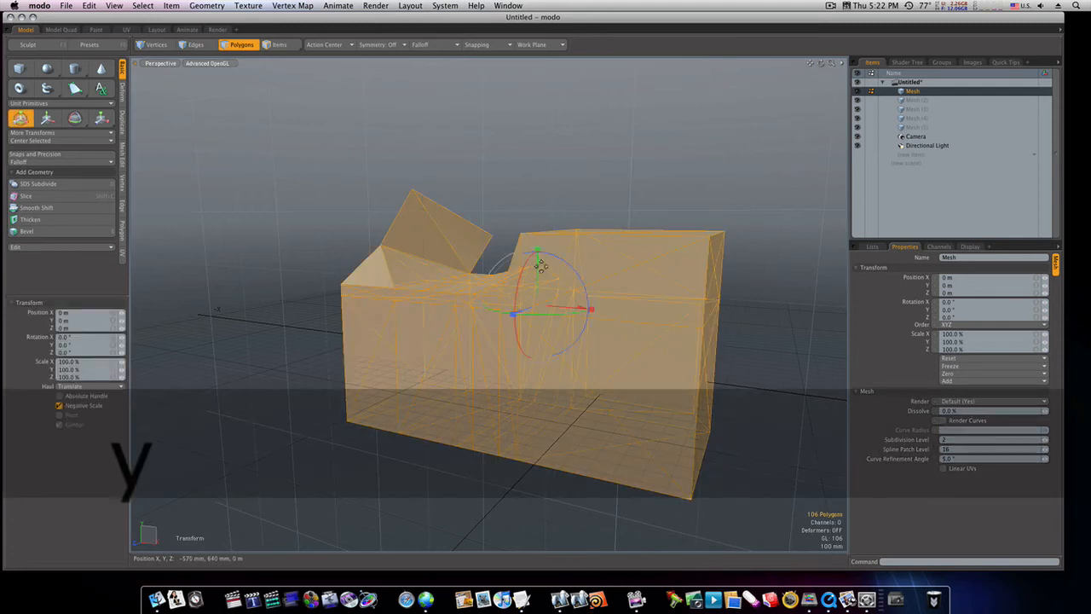
left_click_drag(539, 255, 537, 230)
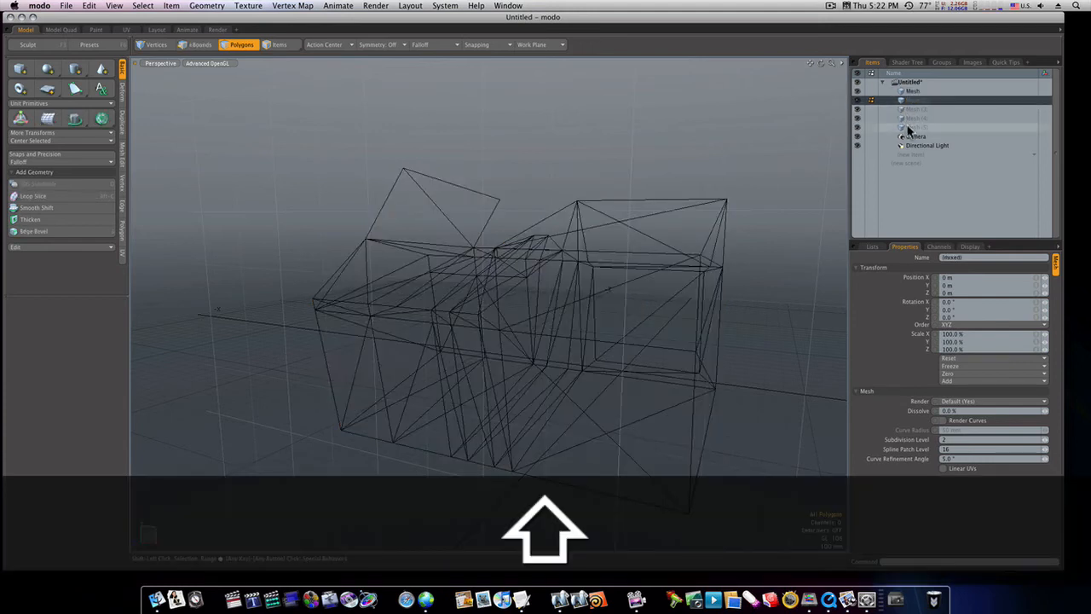
Delete the extra mesh layers from the item list.
right_click(907, 119)
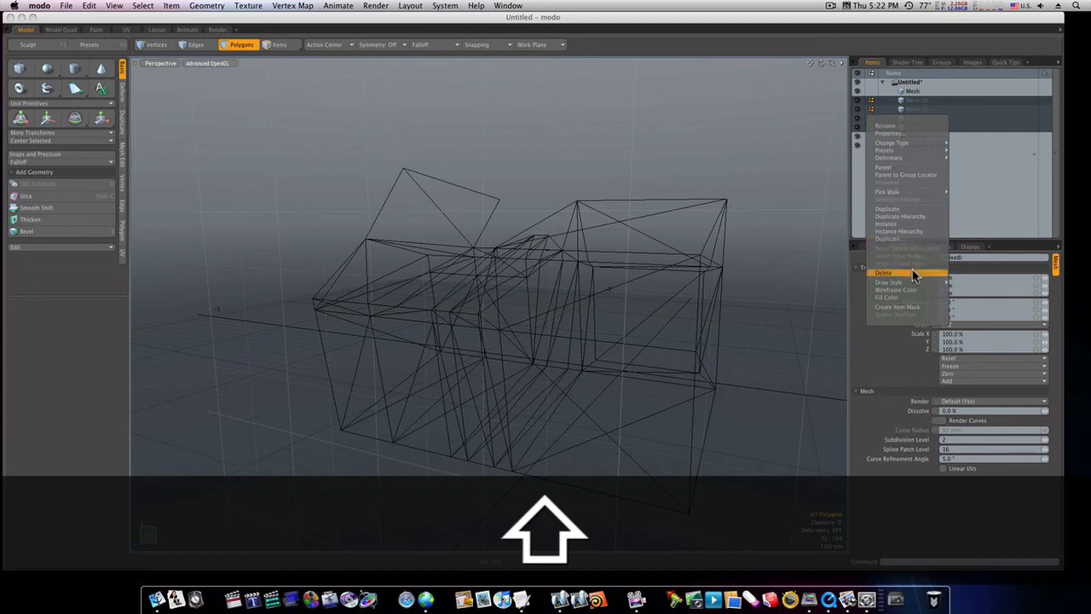
left_click(877, 273)
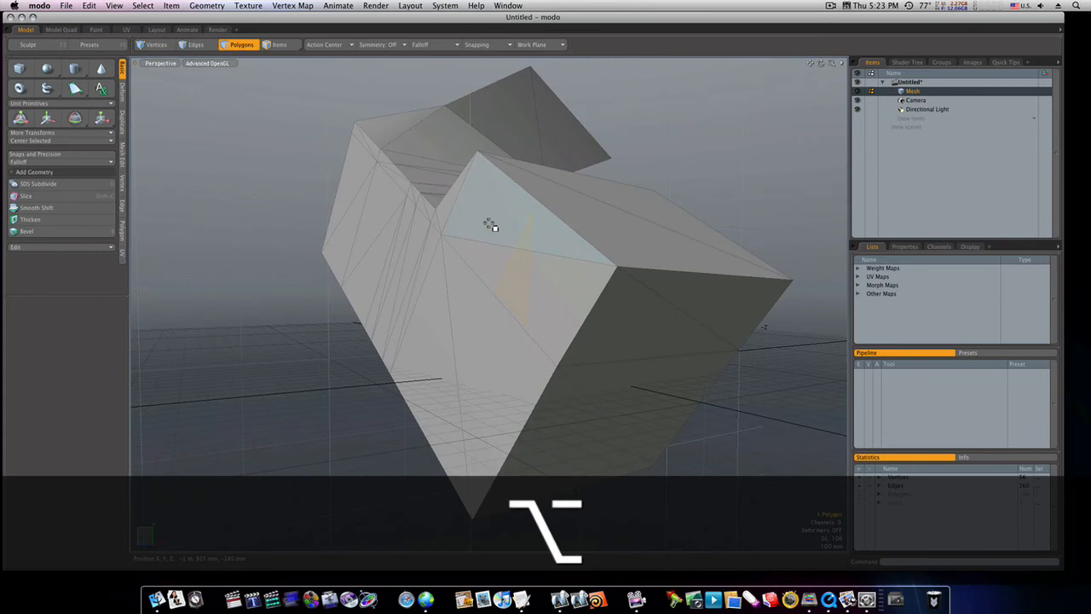
left_click_drag(490, 226, 594, 330)
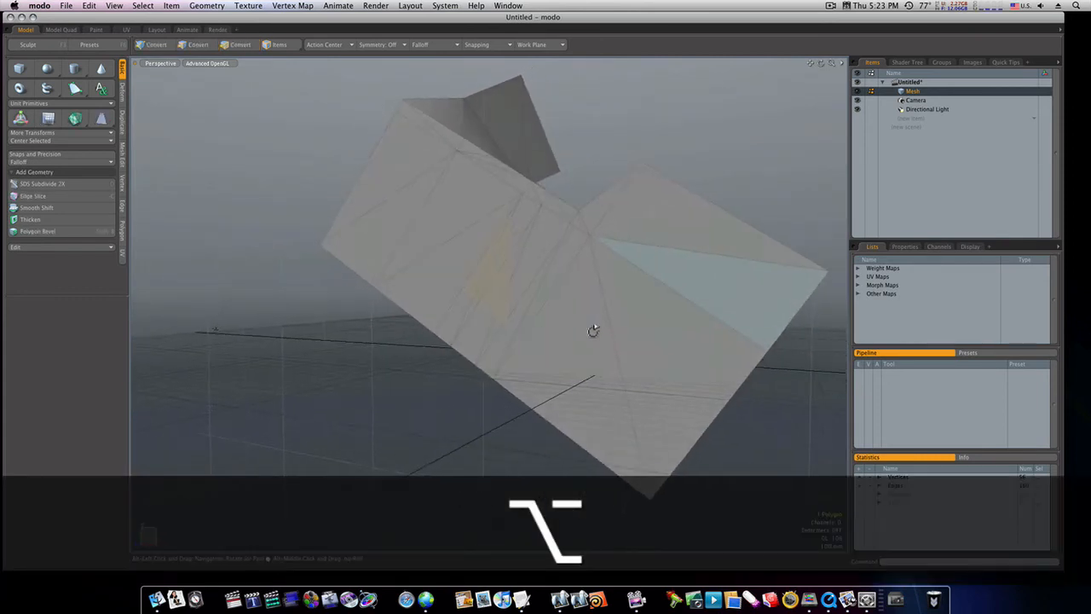
Move the new cube away from the shape and extrude its right face.
left_click_drag(593, 330, 573, 347)
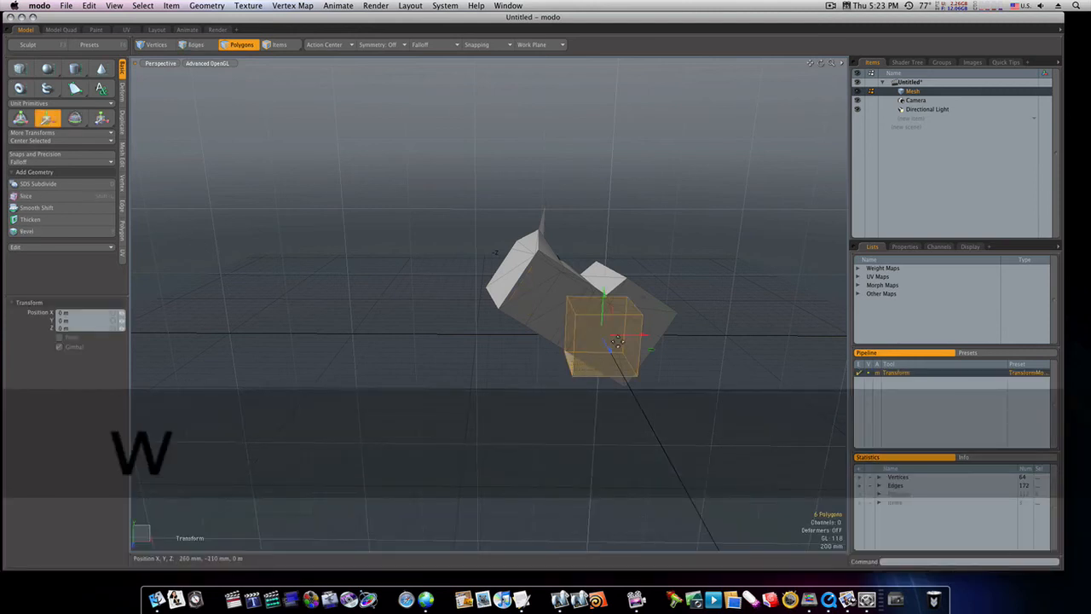
left_click_drag(605, 332, 230, 332)
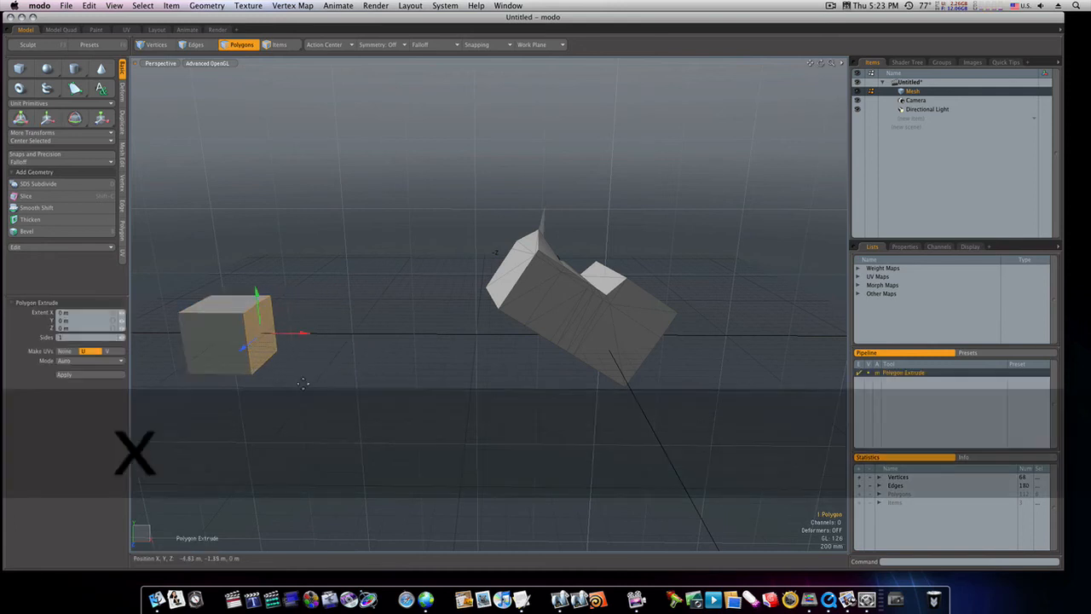
left_click_drag(303, 333, 495, 333)
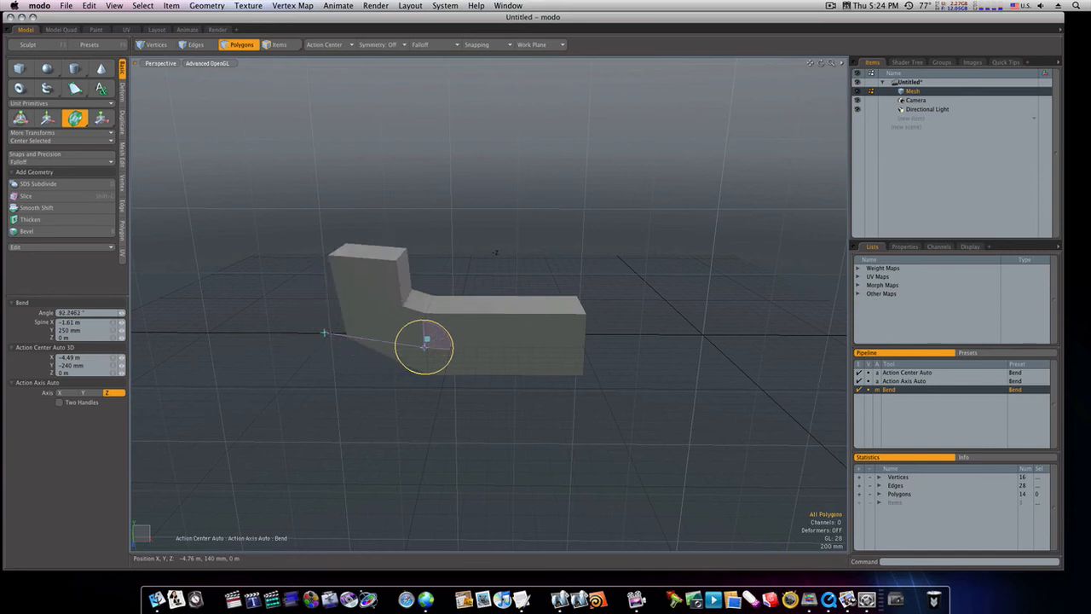
Bend one end of the bar upward with the Bend tool.
left_click_drag(423, 345, 423, 353)
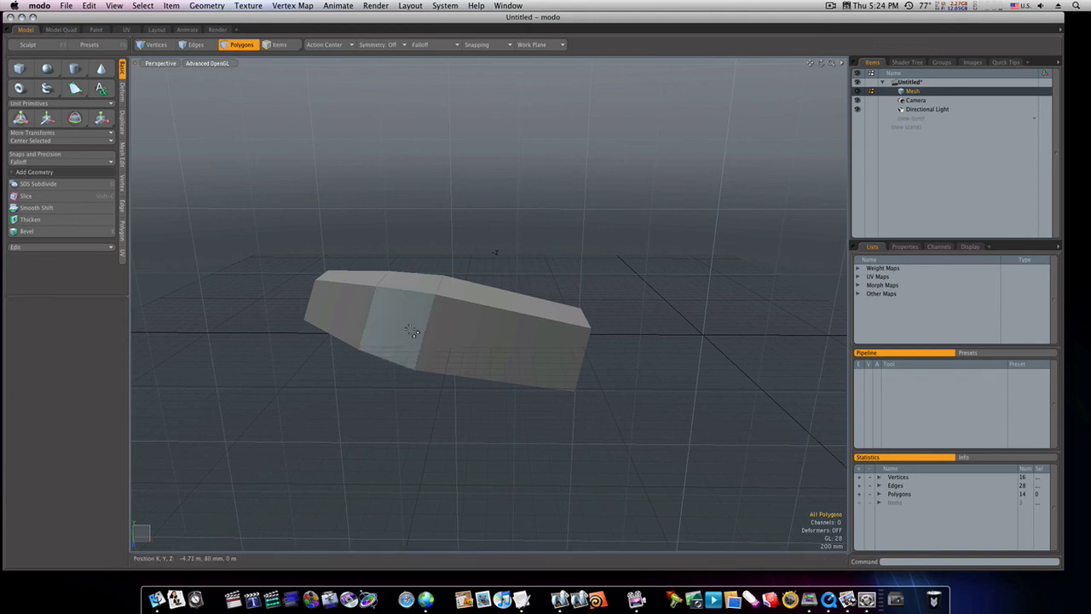
Pick the bar's middle section and select its middle face in Polygons mode.
left_click(182, 45)
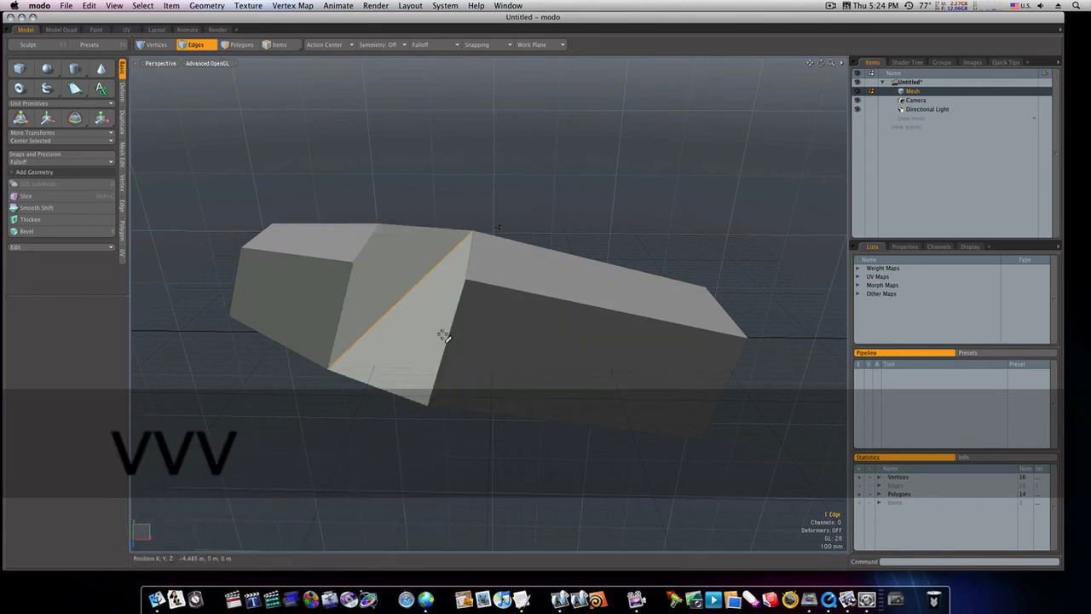
left_click(241, 44)
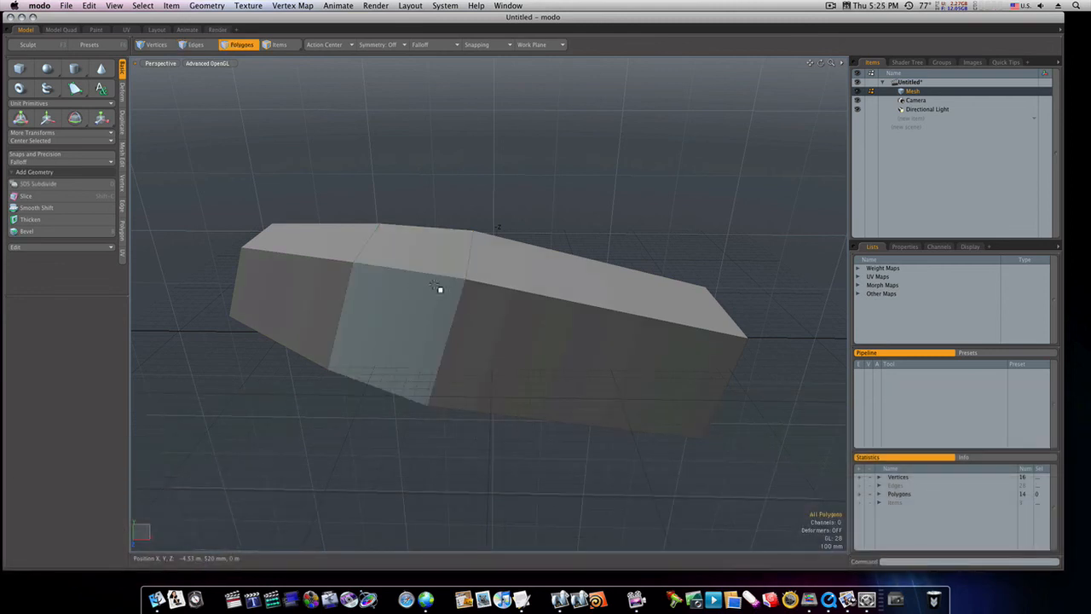
left_click(415, 324)
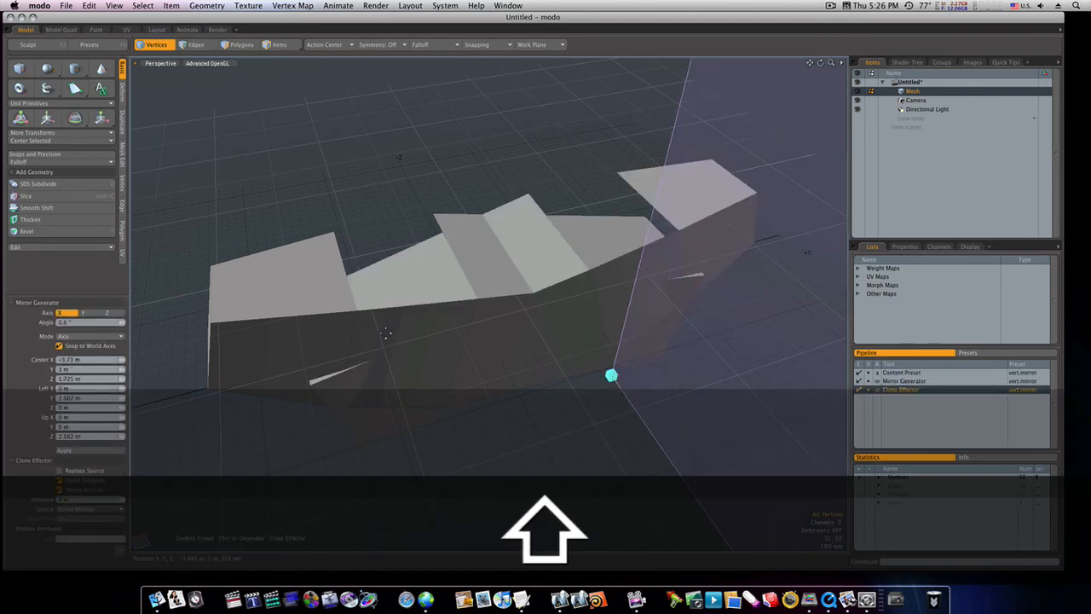
Switch the Mirror Generator axis to Z, splitting the block into two flat panels.
left_click(109, 312)
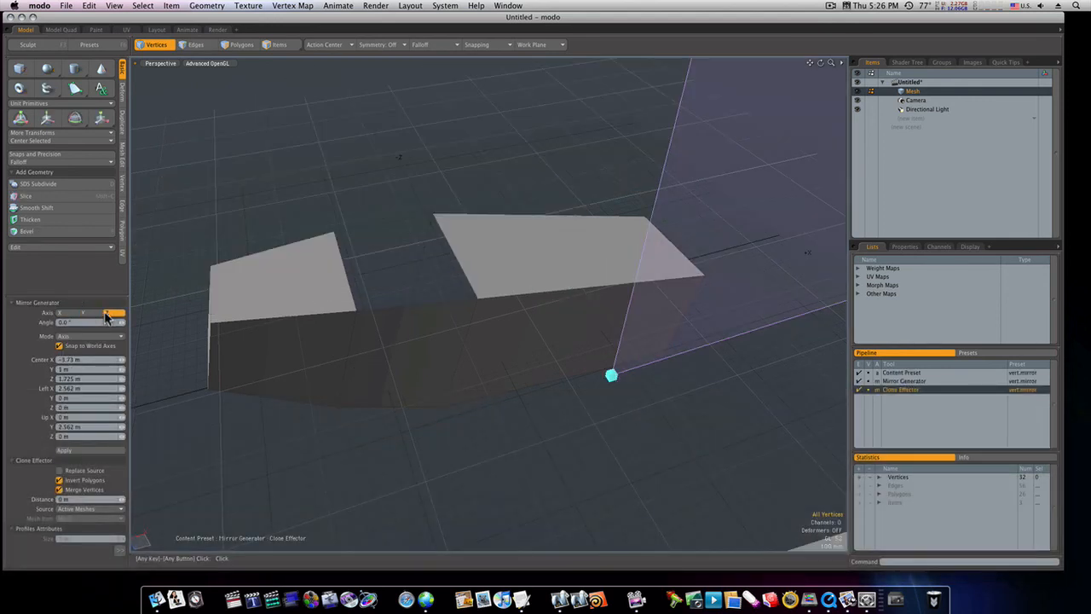